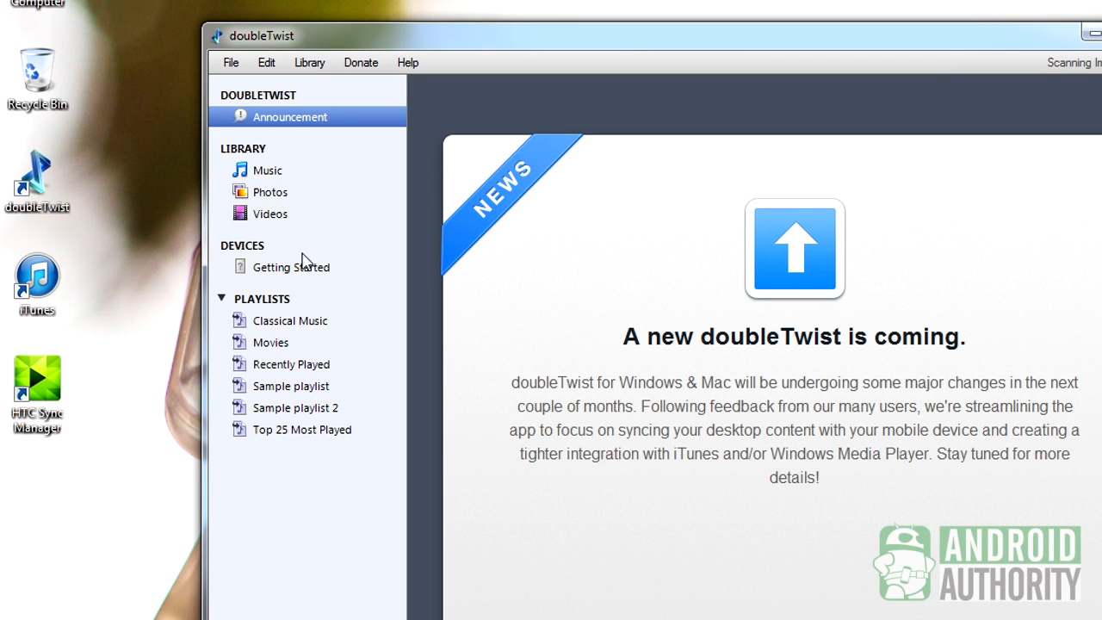
Step: Show the Music library so the imported iTunes albums appear
left_click(266, 170)
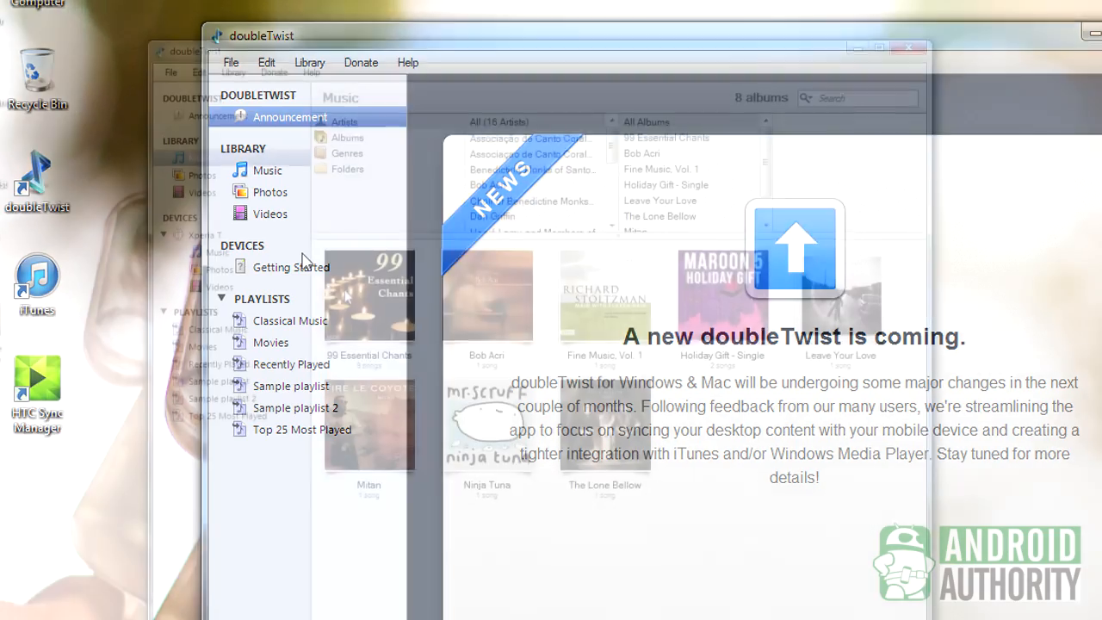